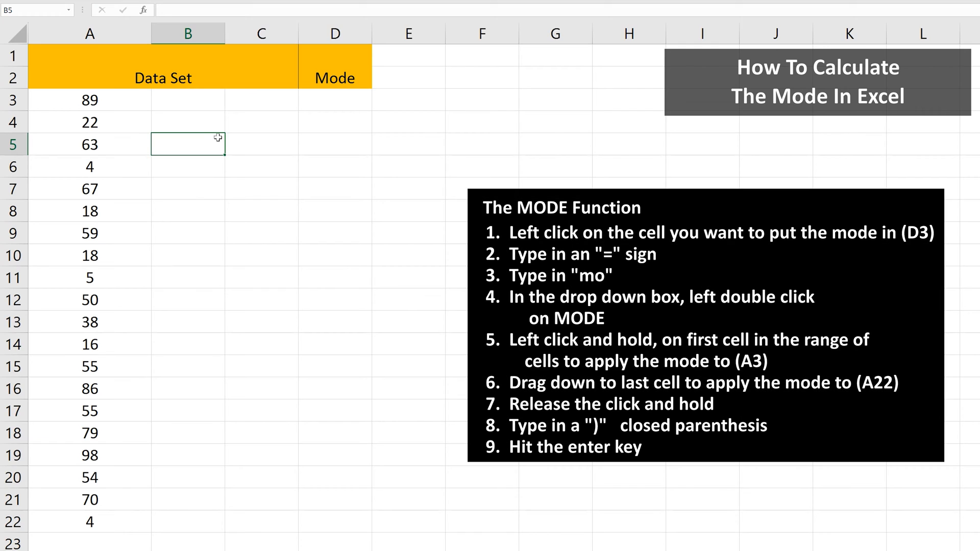
Start a =MODE( formula in cell D3 using the autocomplete list
click(335, 100)
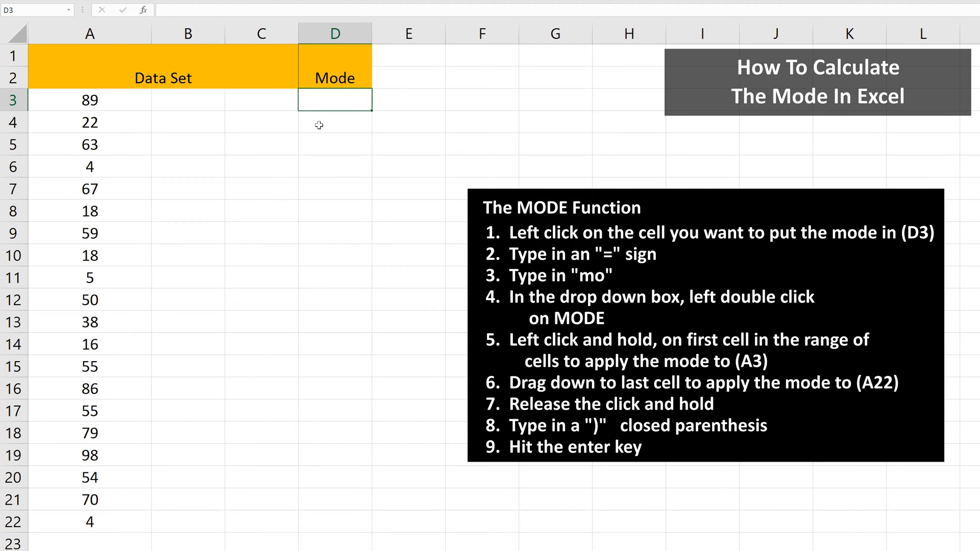
text(=)
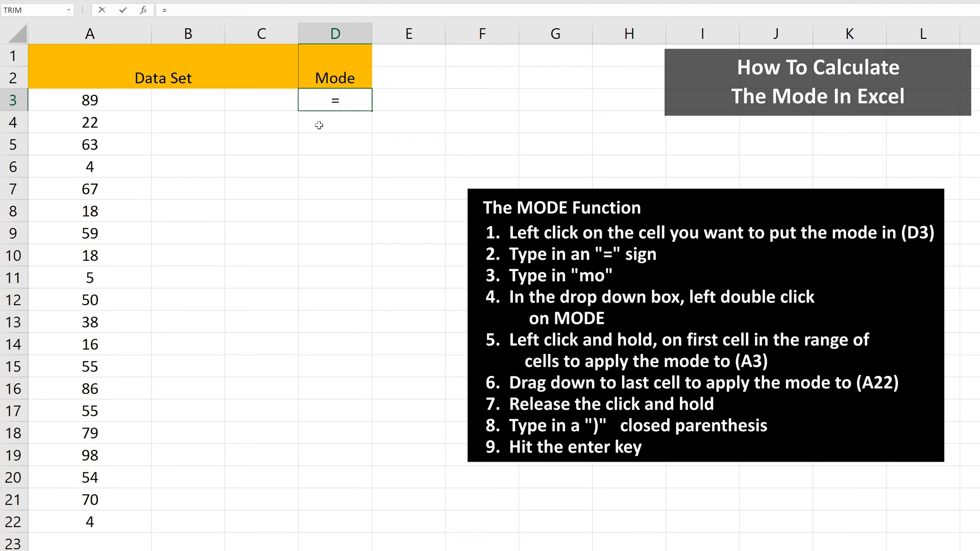
text(mo)
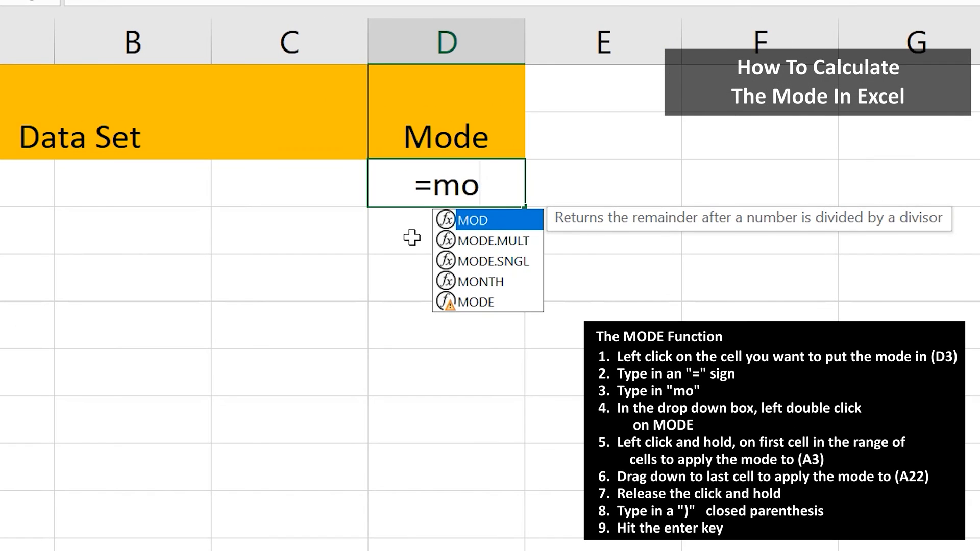
double_click(475, 301)
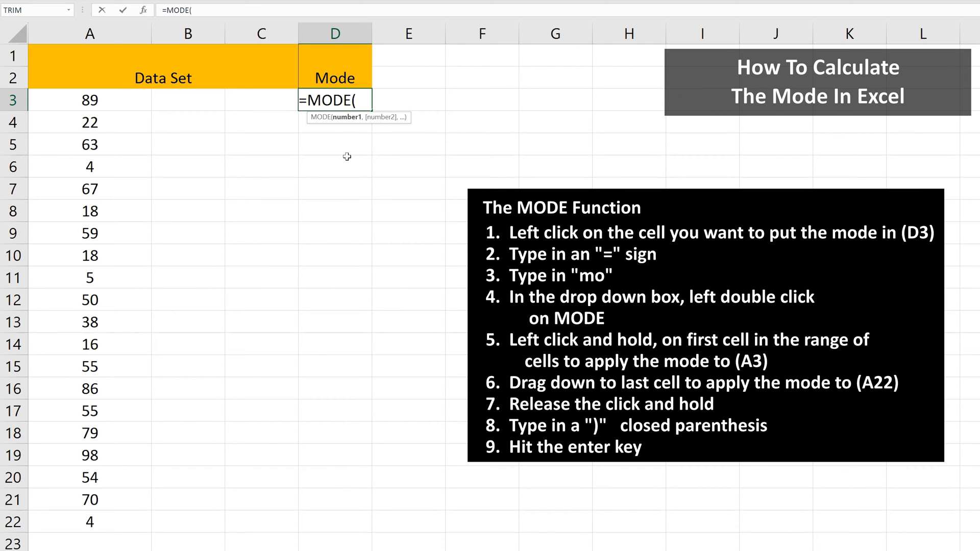
Select A3:A22 as the MODE range so D3 returns 4
drag(90, 100, 90, 167)
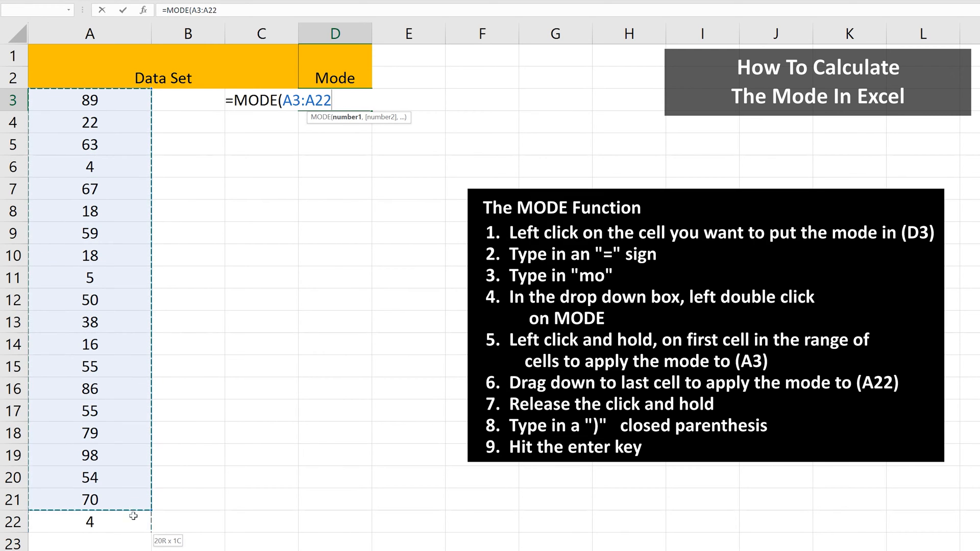
drag(89, 100, 90, 522)
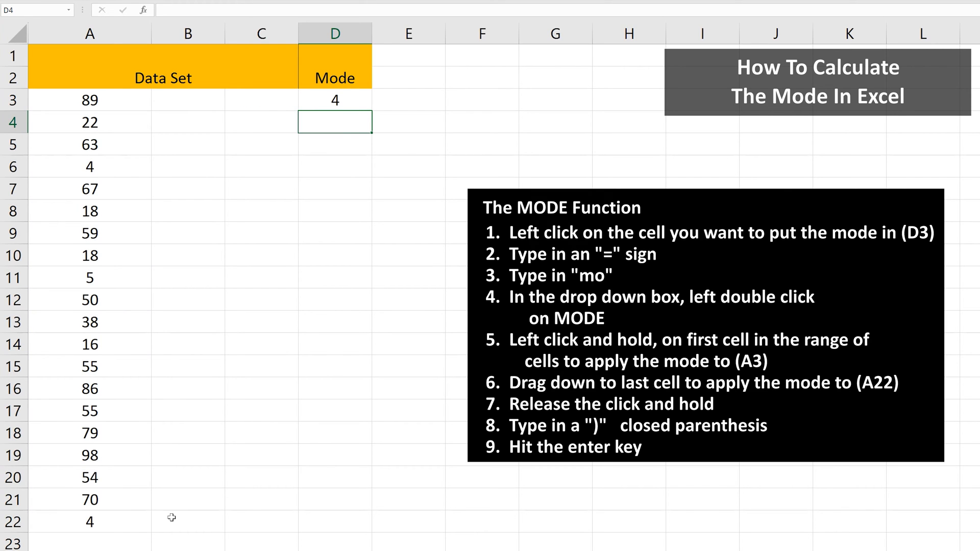
Enter =MODE( in D4 over A3:C22 to get 90
text(=MODE()
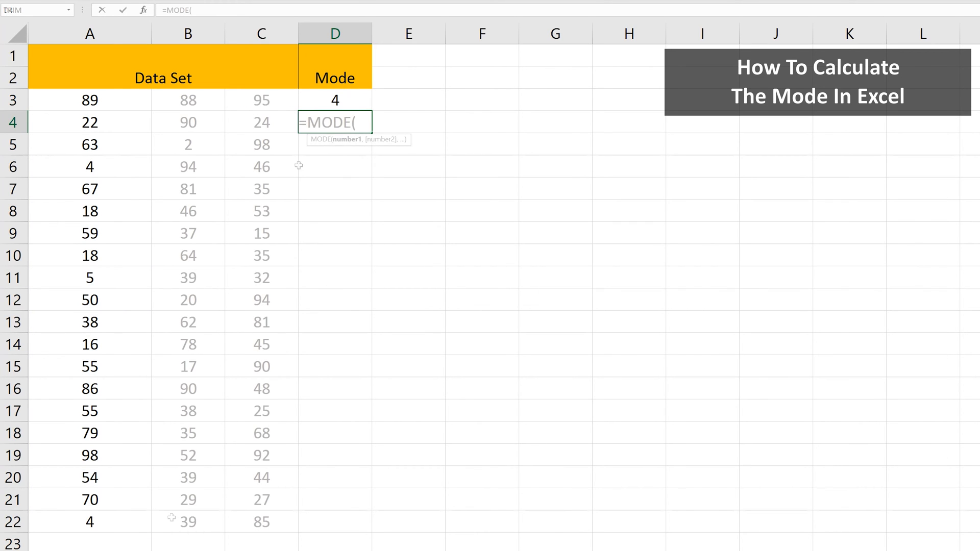
click(90, 100)
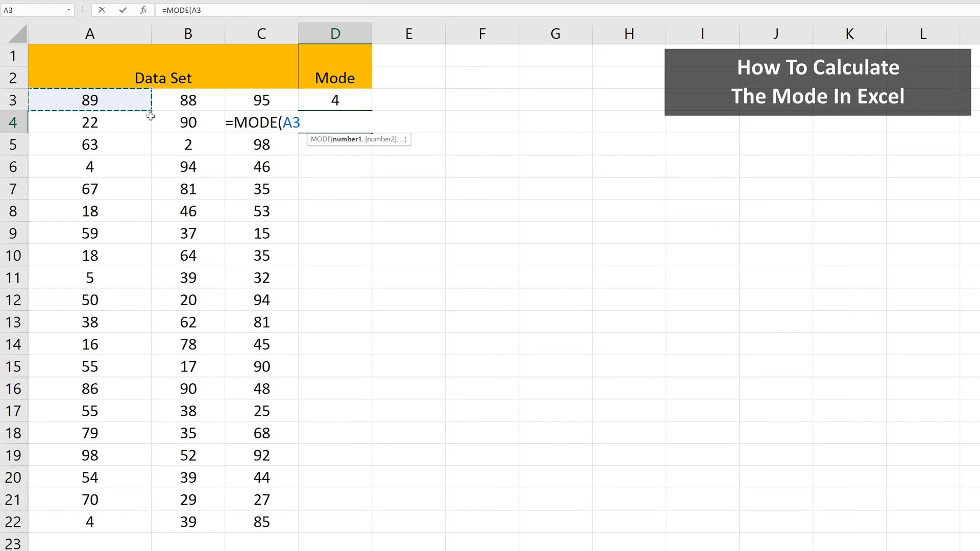
drag(89, 100, 261, 476)
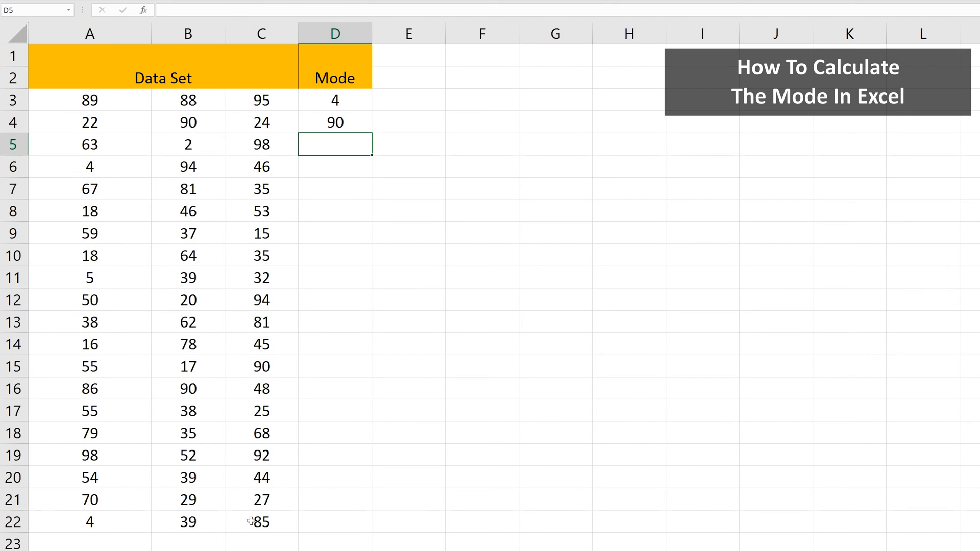
Type =MODE( in D5 and add chosen cells such as A4 and A9
text(=MODE()
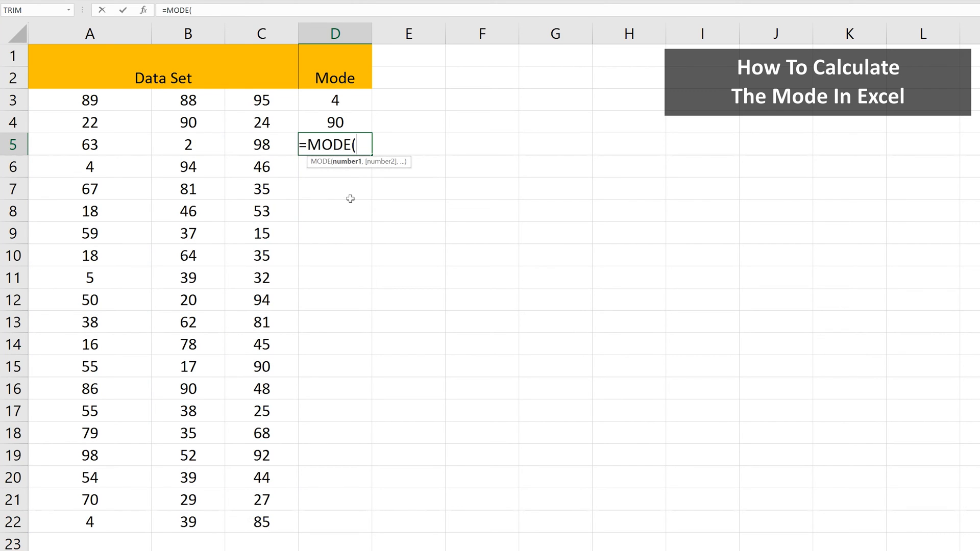
mouse_move(122, 130)
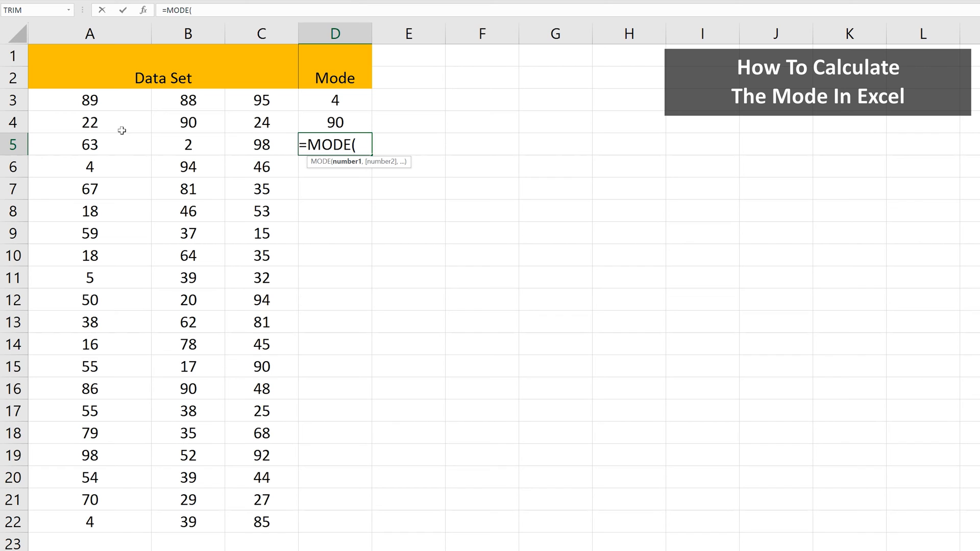
click(90, 122)
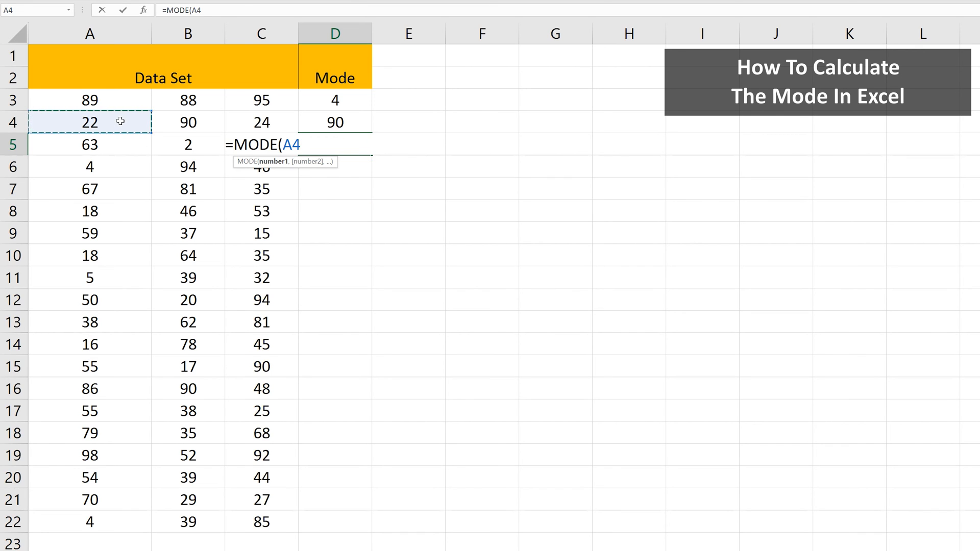
click(90, 234)
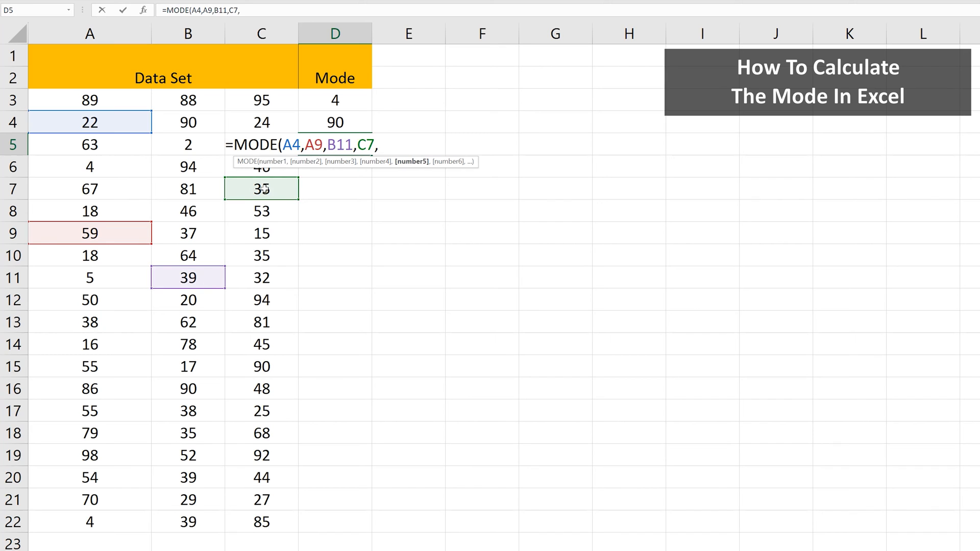
click(90, 456)
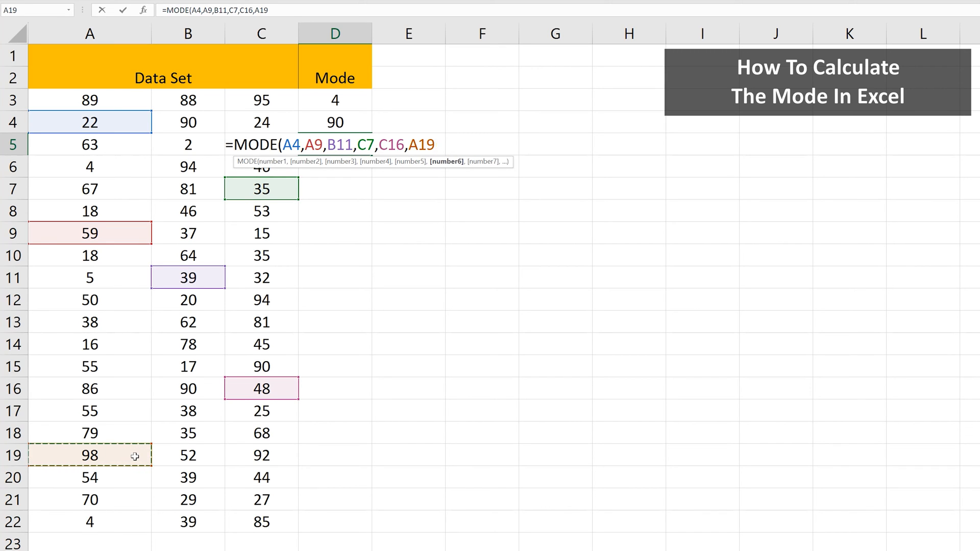